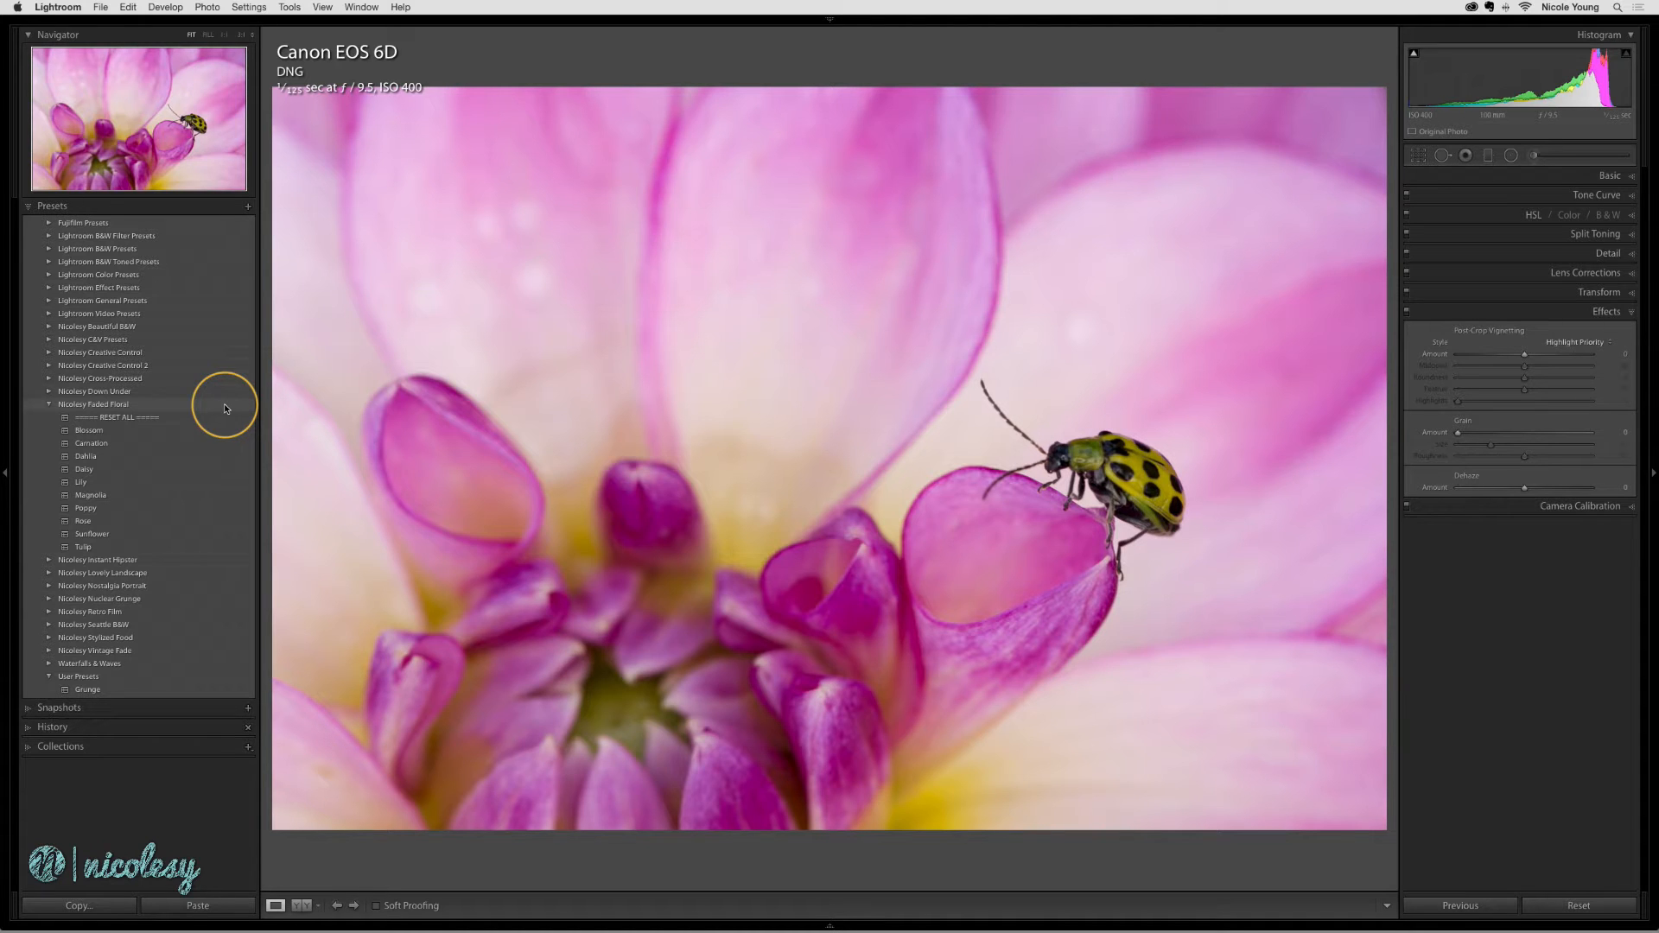
- From the Magnolia preset, create a new preset folder named 'Favorites'
click(91, 495)
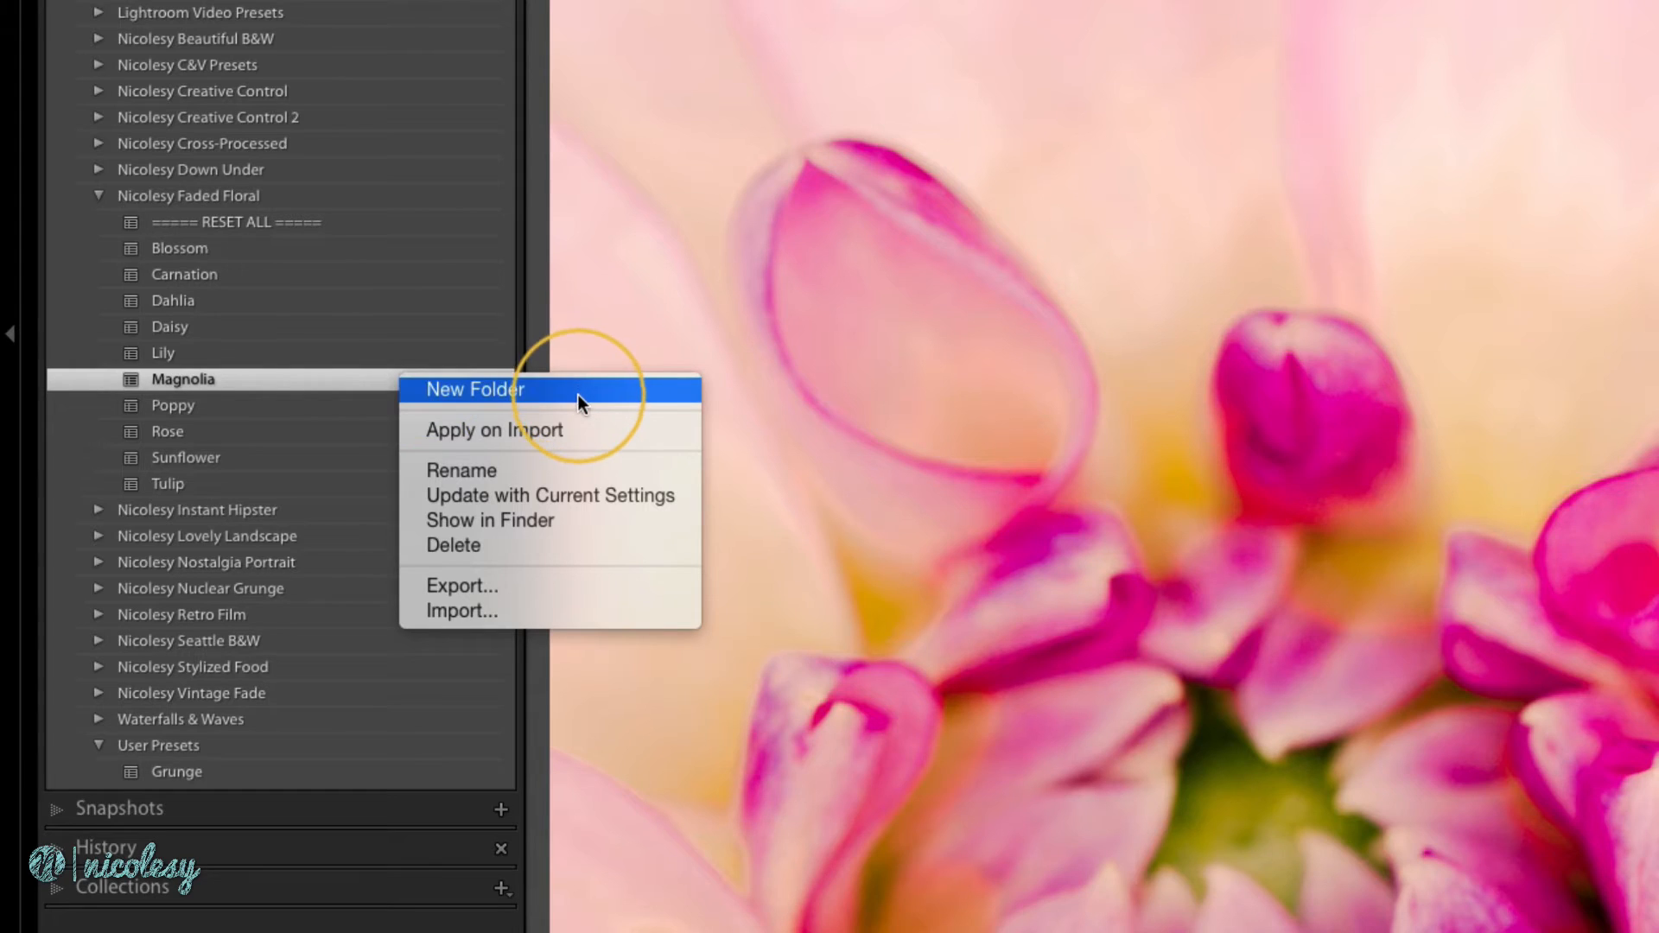
click(476, 390)
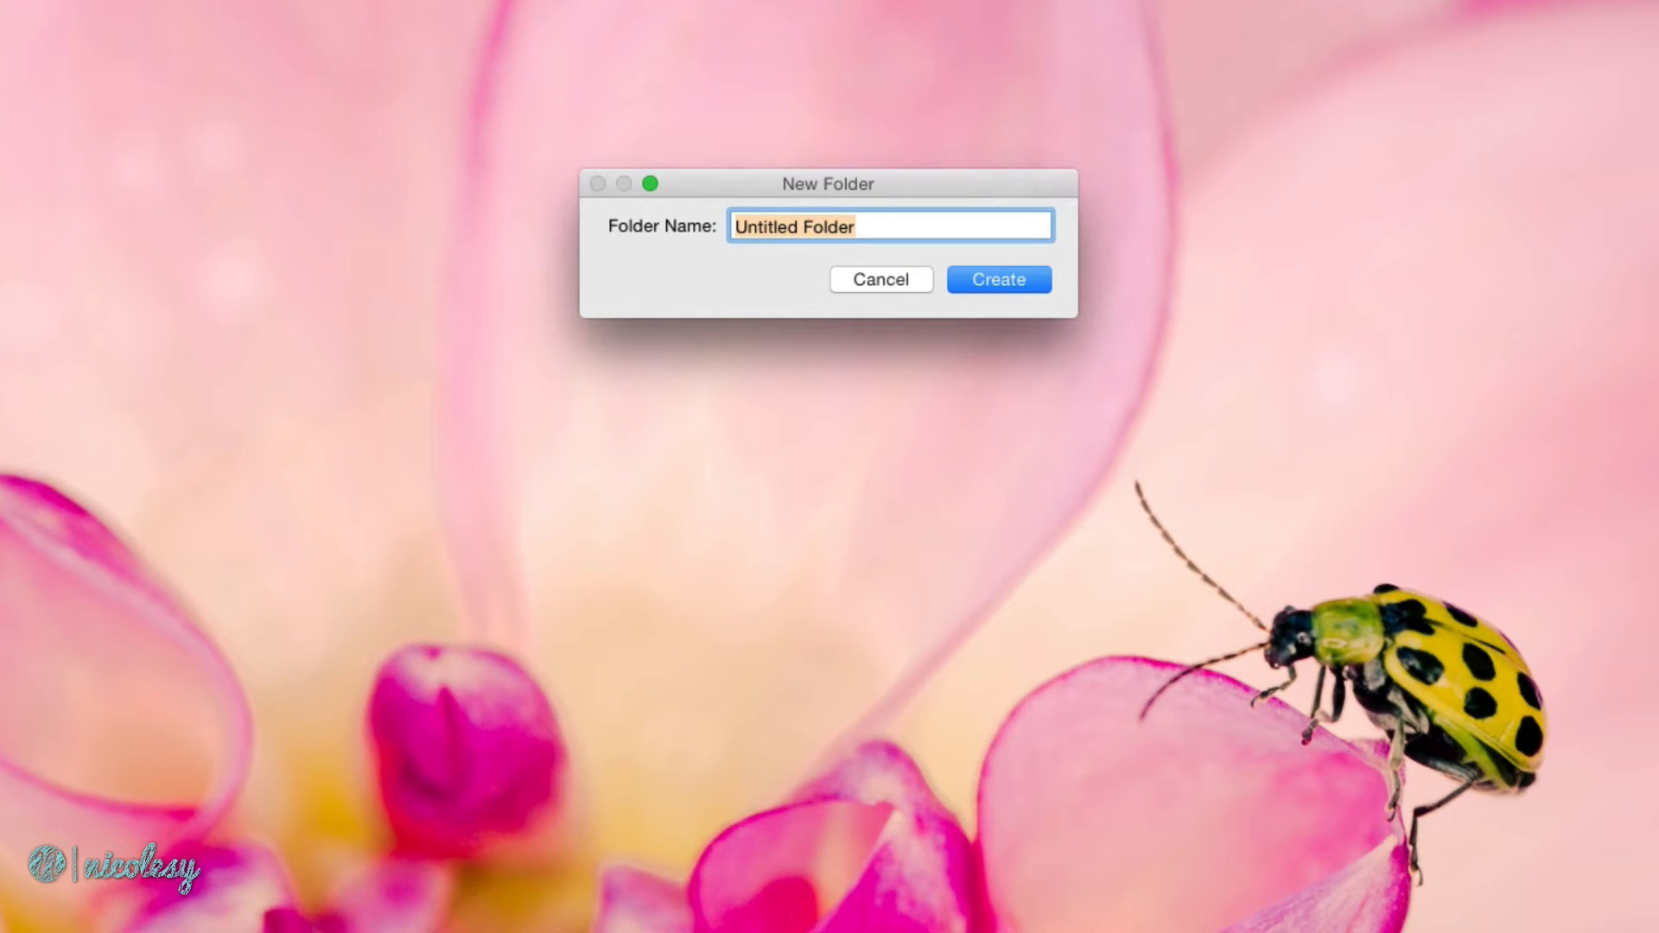
text(Favo)
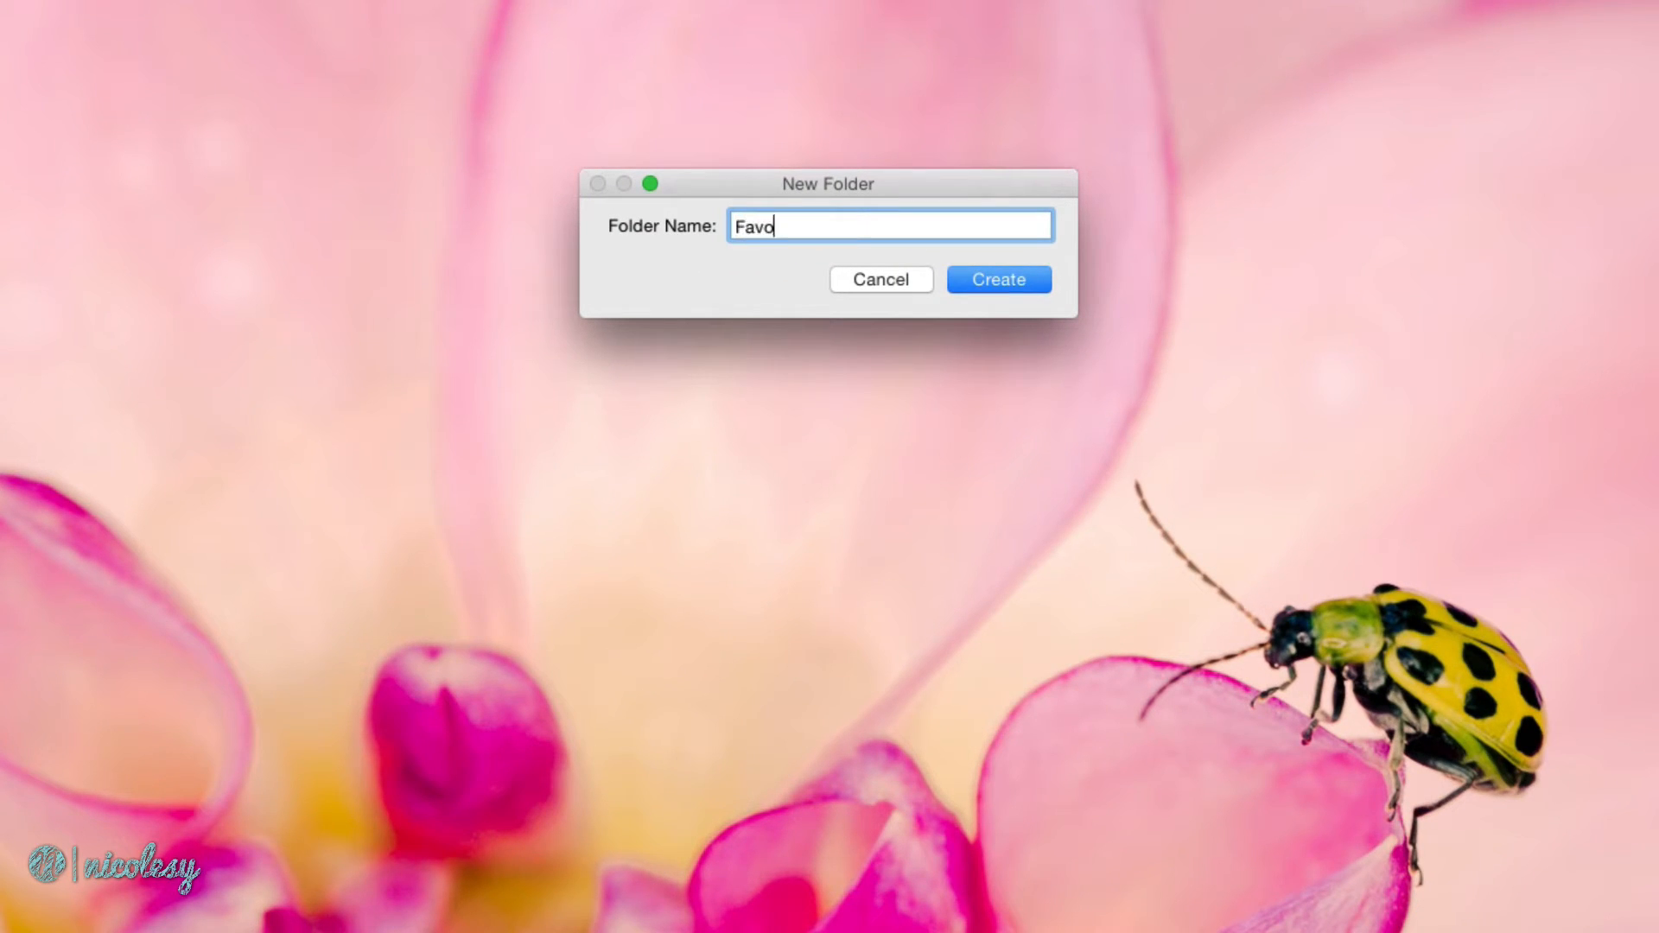
click(995, 279)
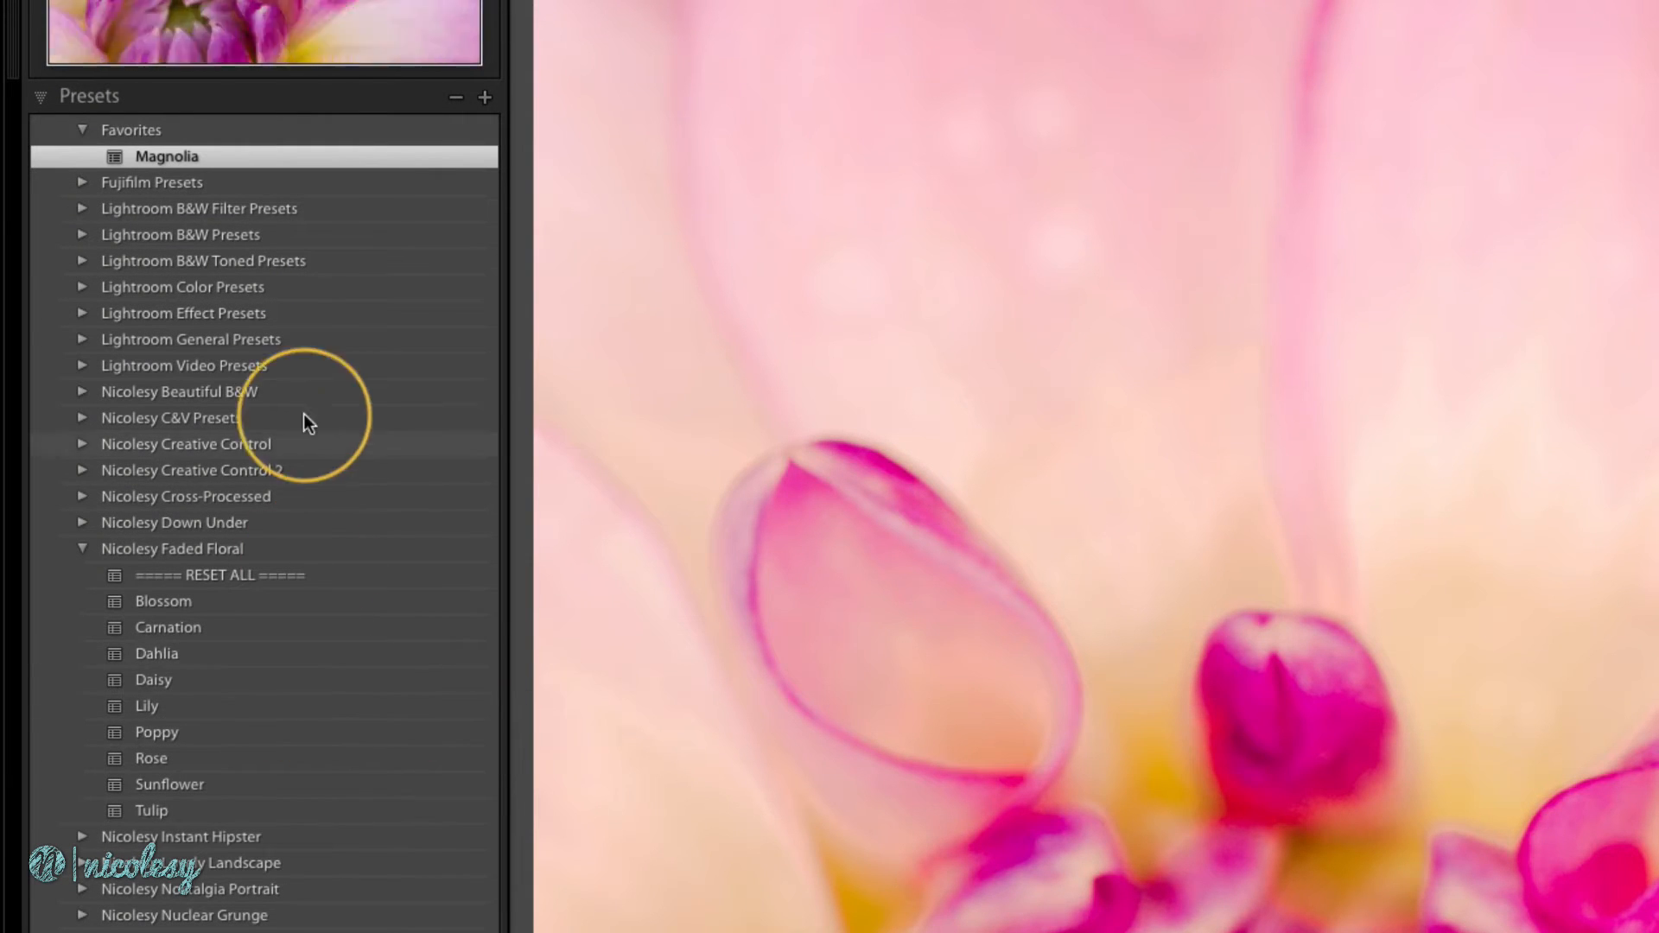
mouse_move(180, 234)
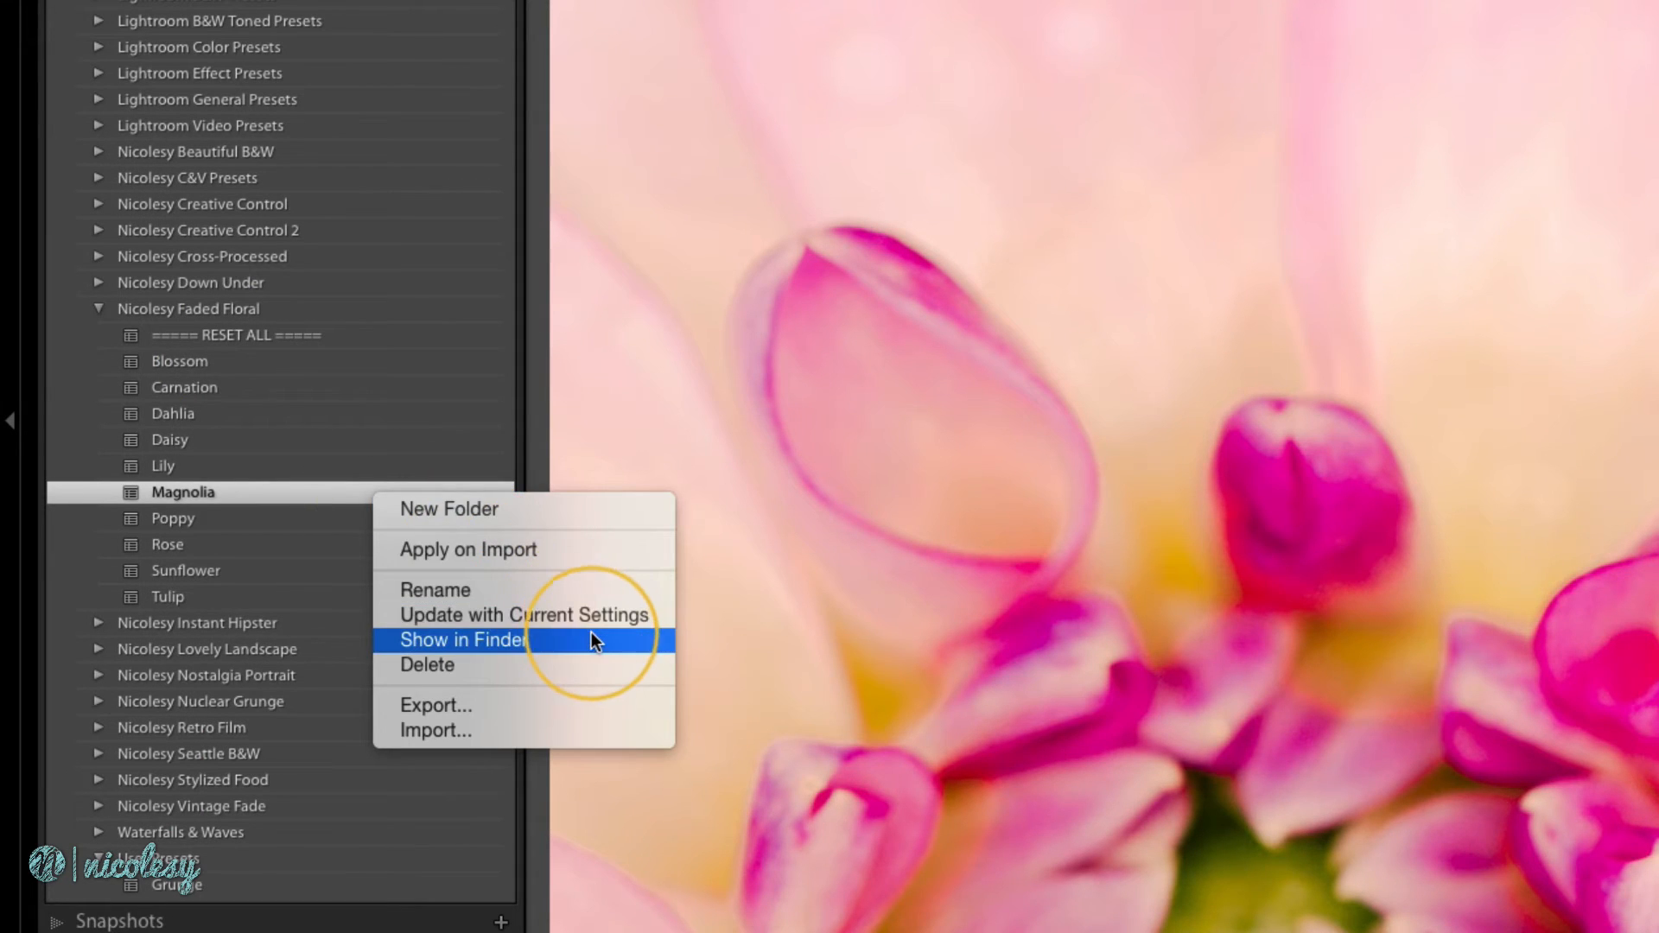
- Reveal the Magnolia preset in Finder and go up to the Develop Presets folder
click(461, 640)
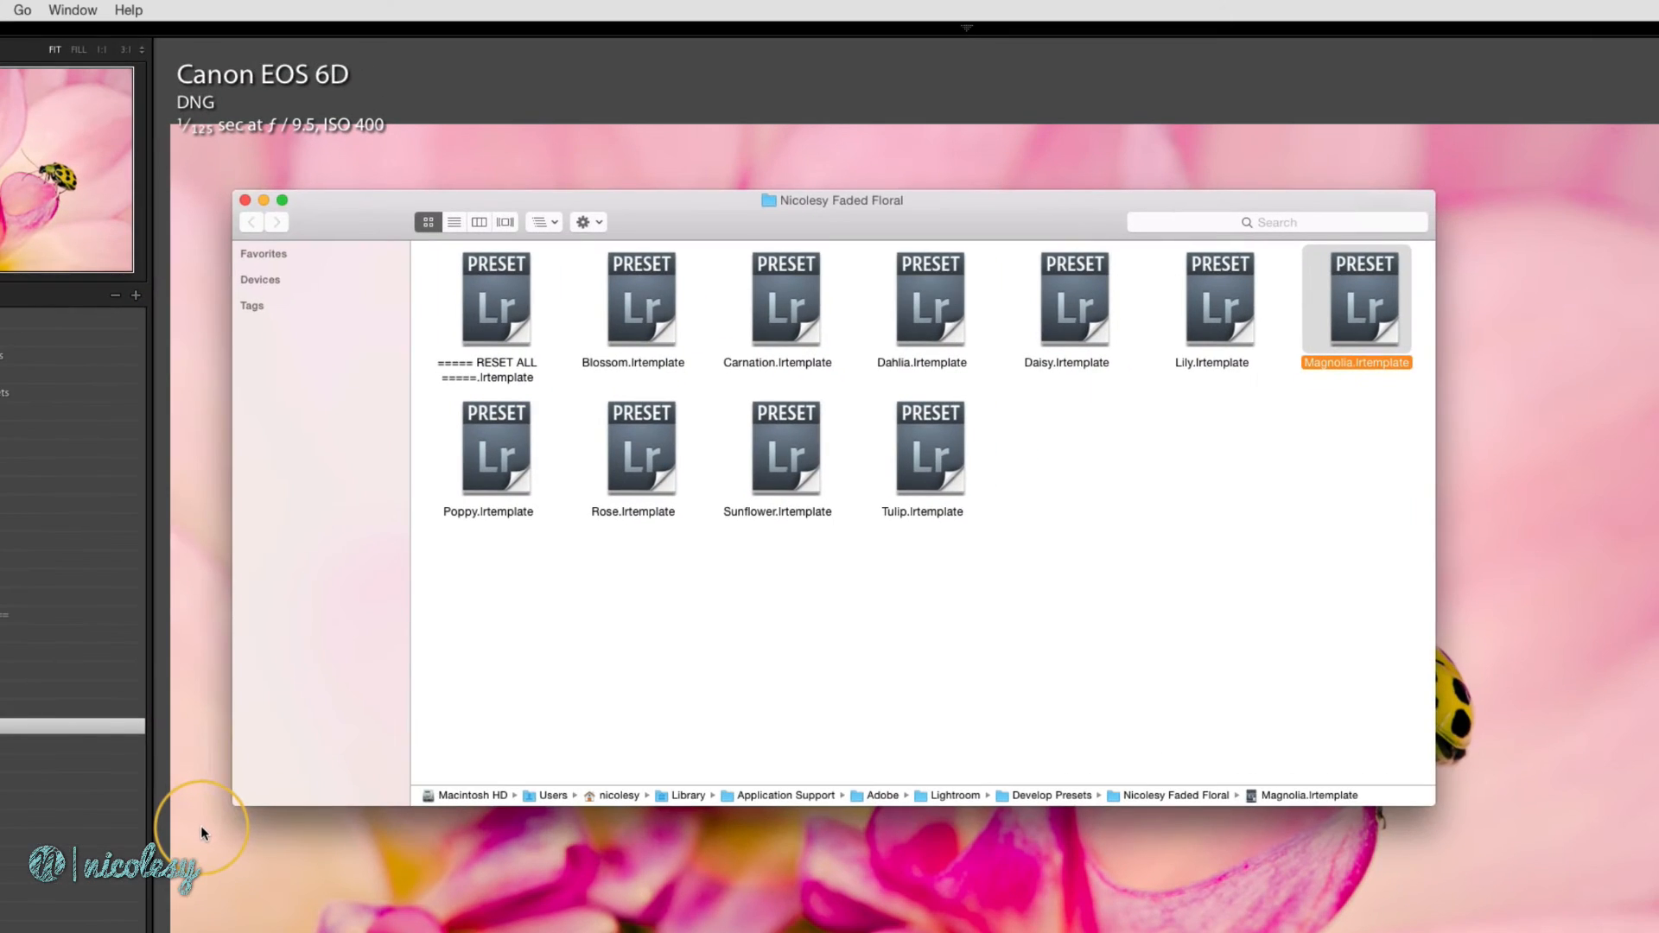
mouse_move(1356, 306)
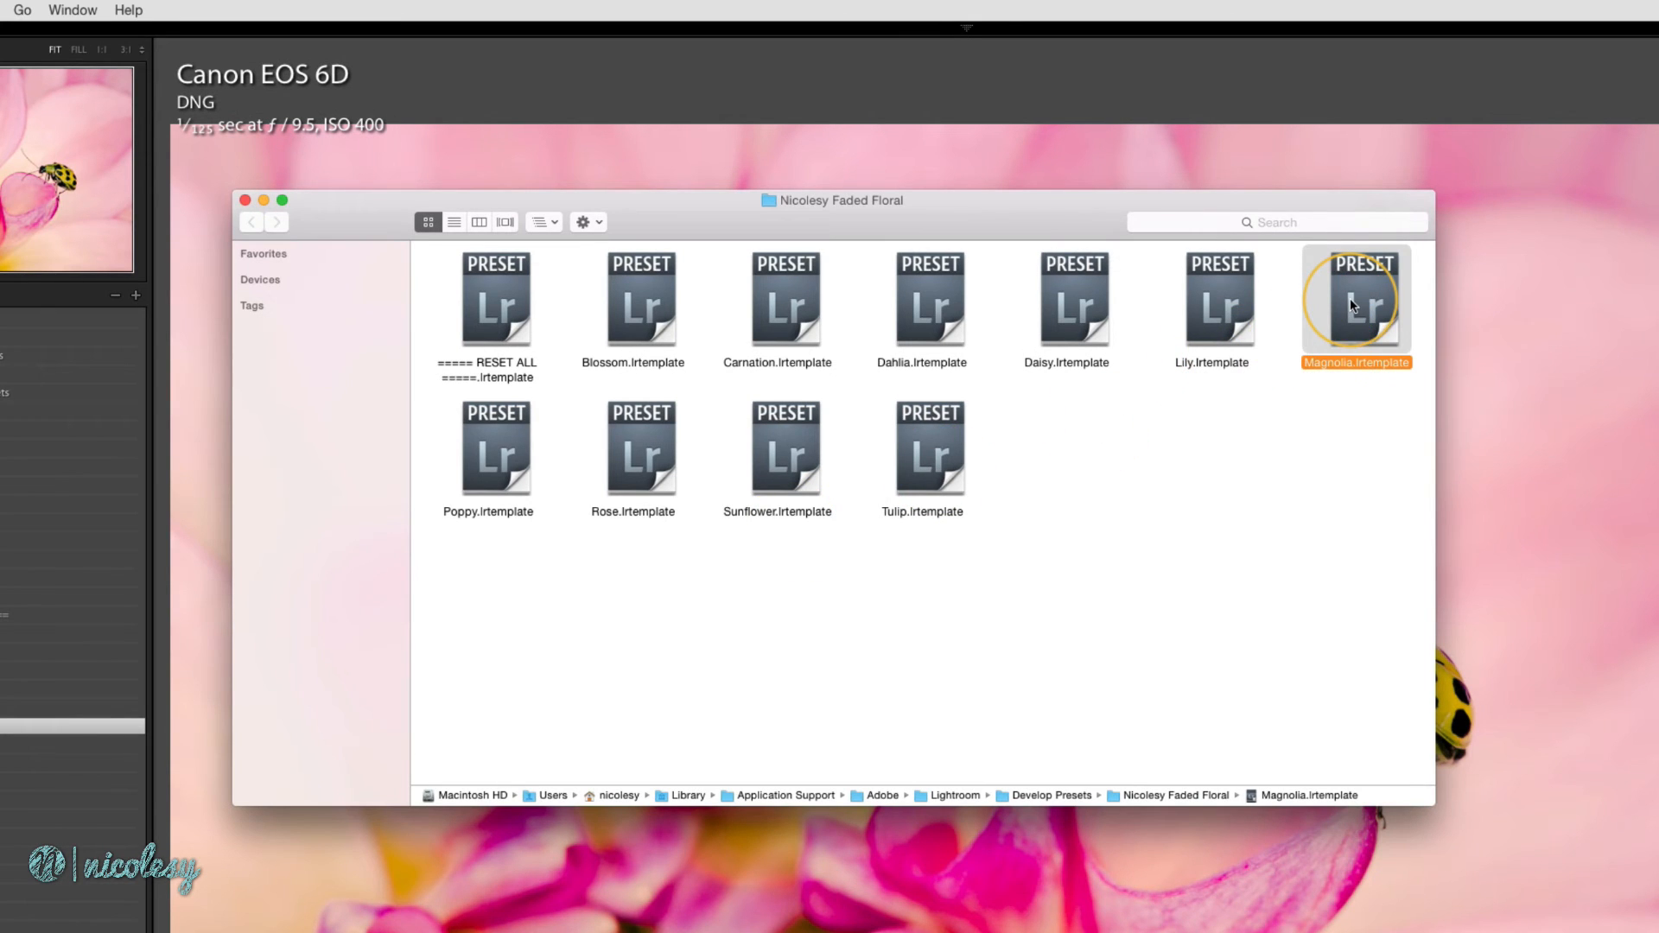
right_click(1358, 307)
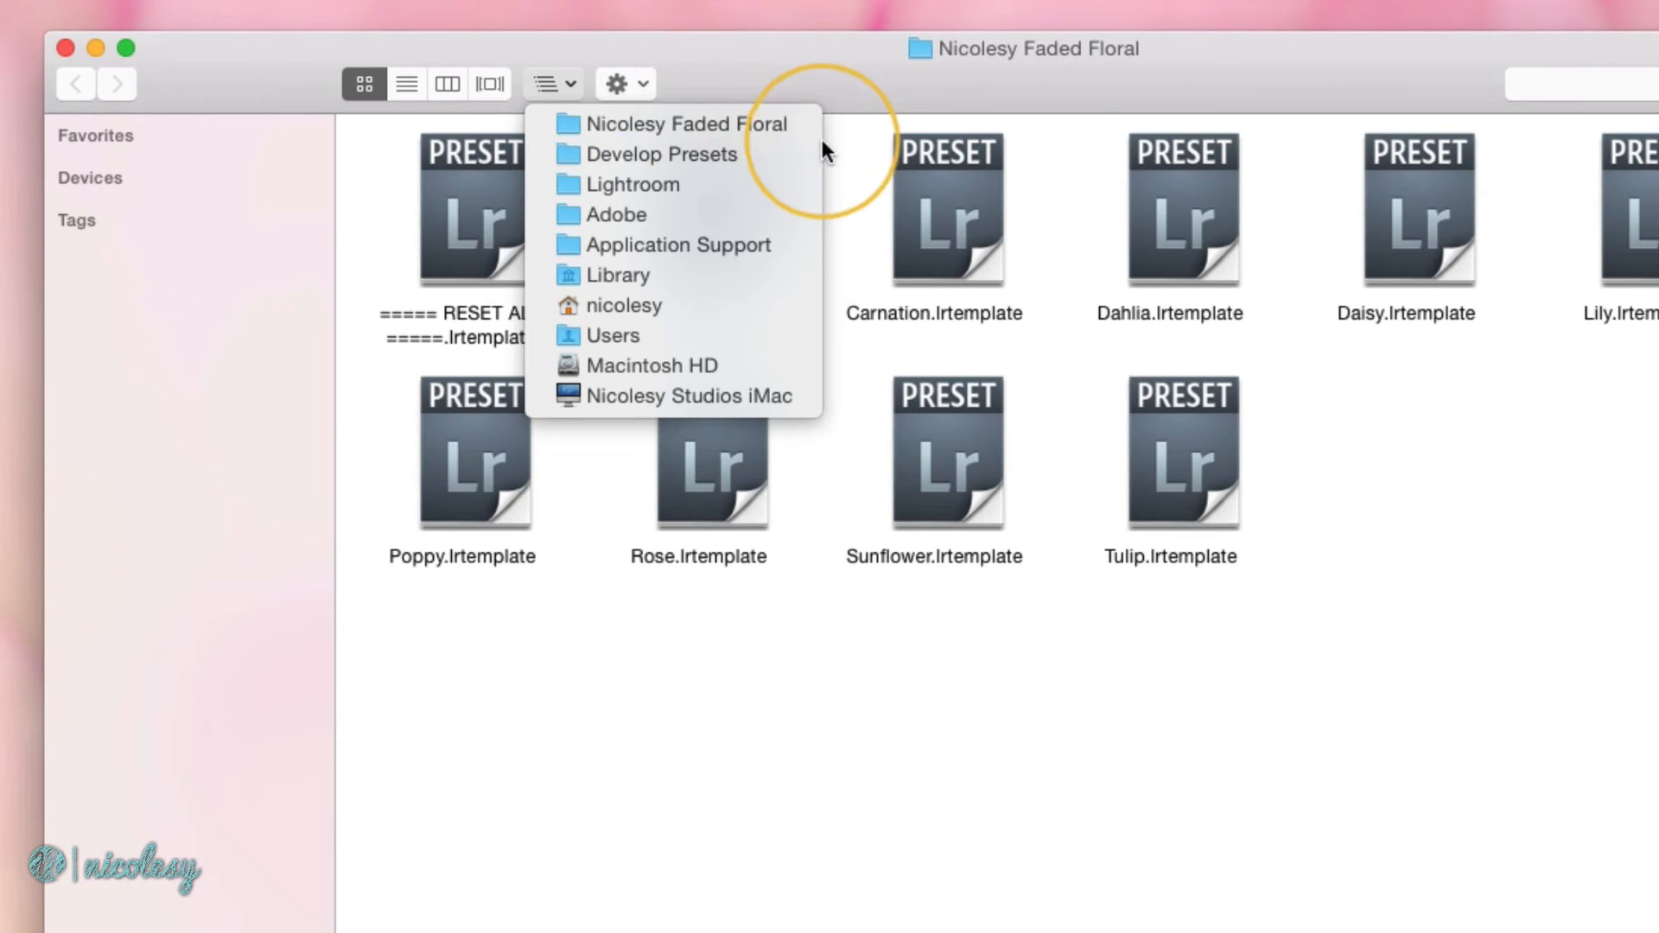
click(666, 153)
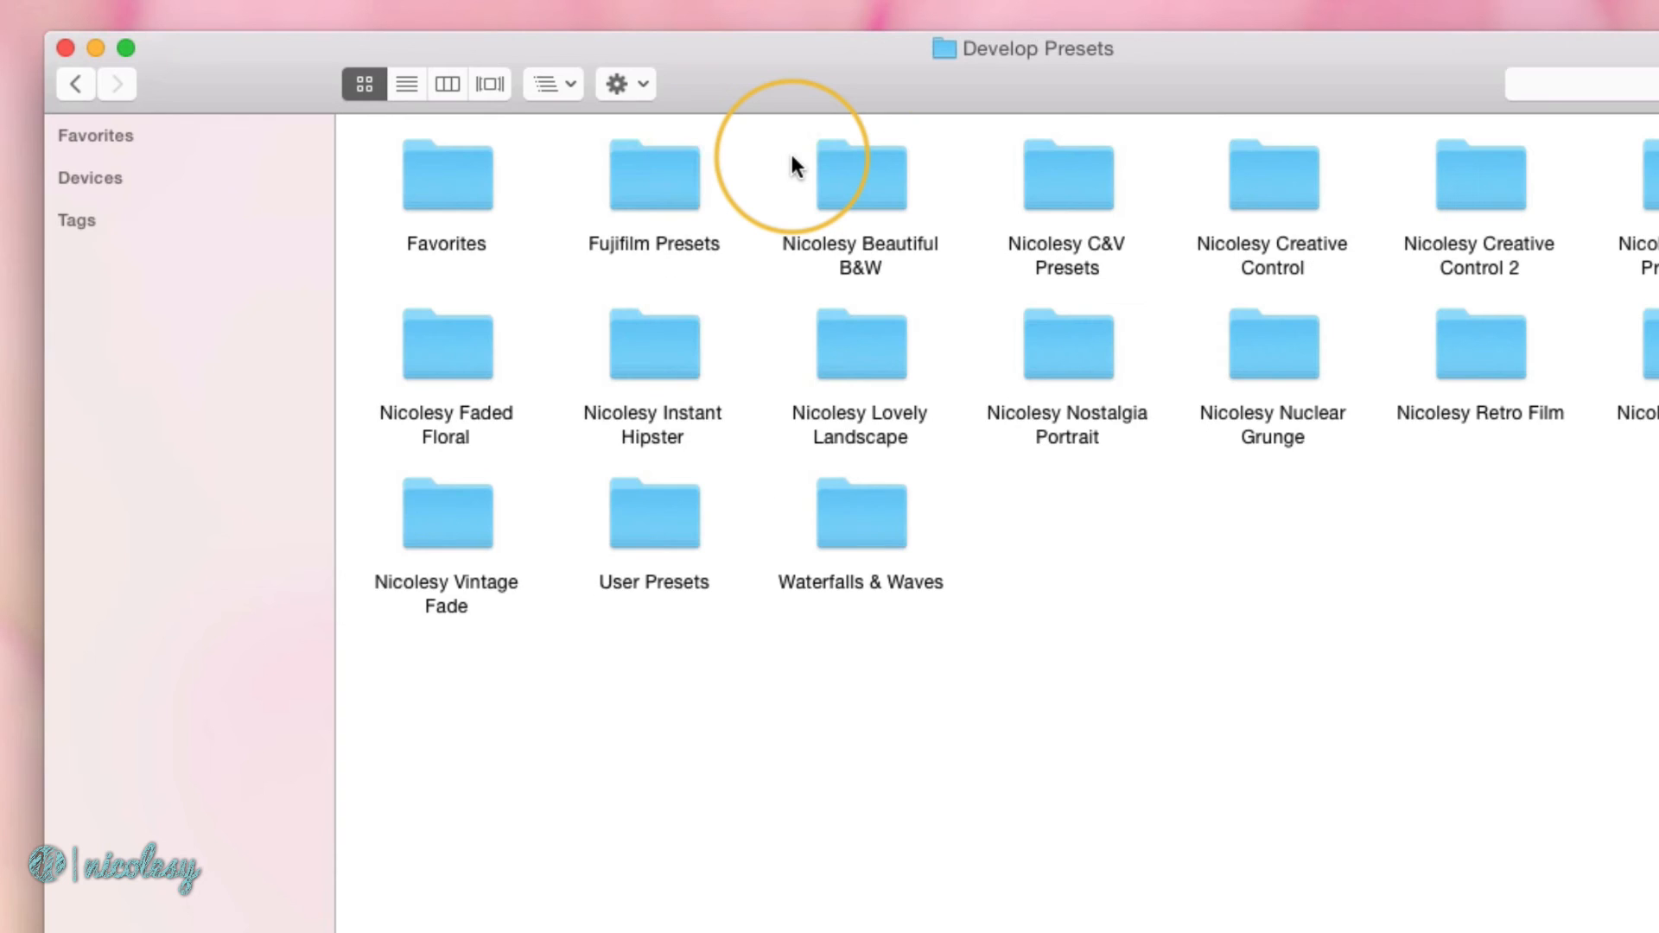